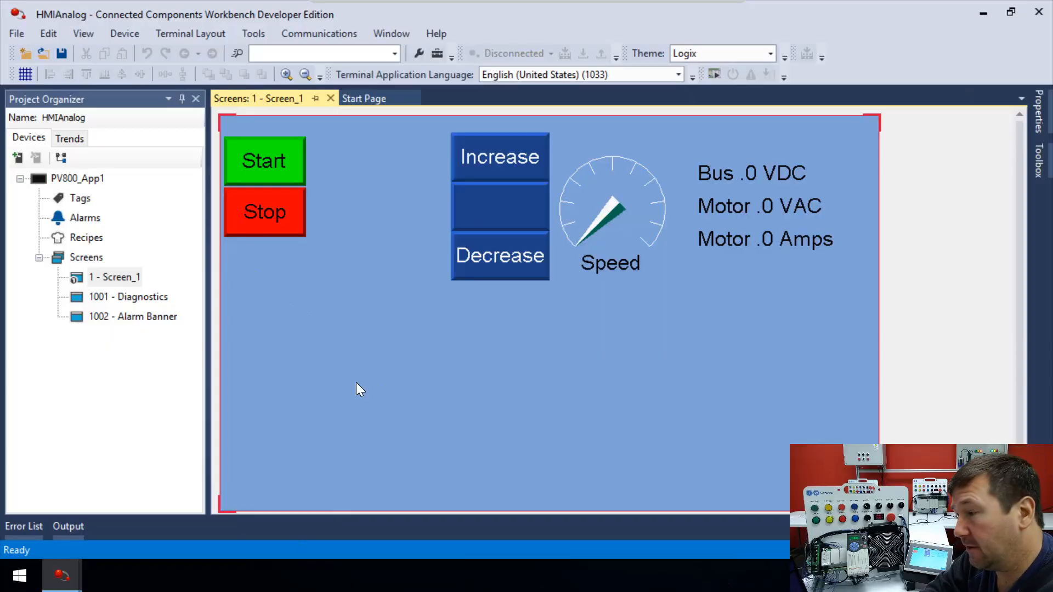
mouse_move(332, 151)
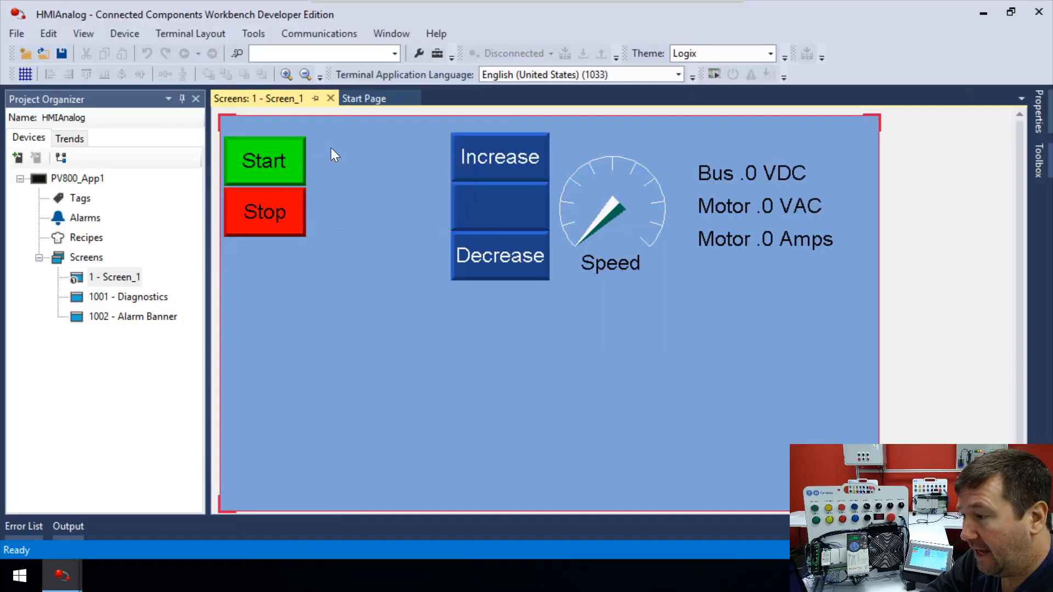
mouse_move(316, 252)
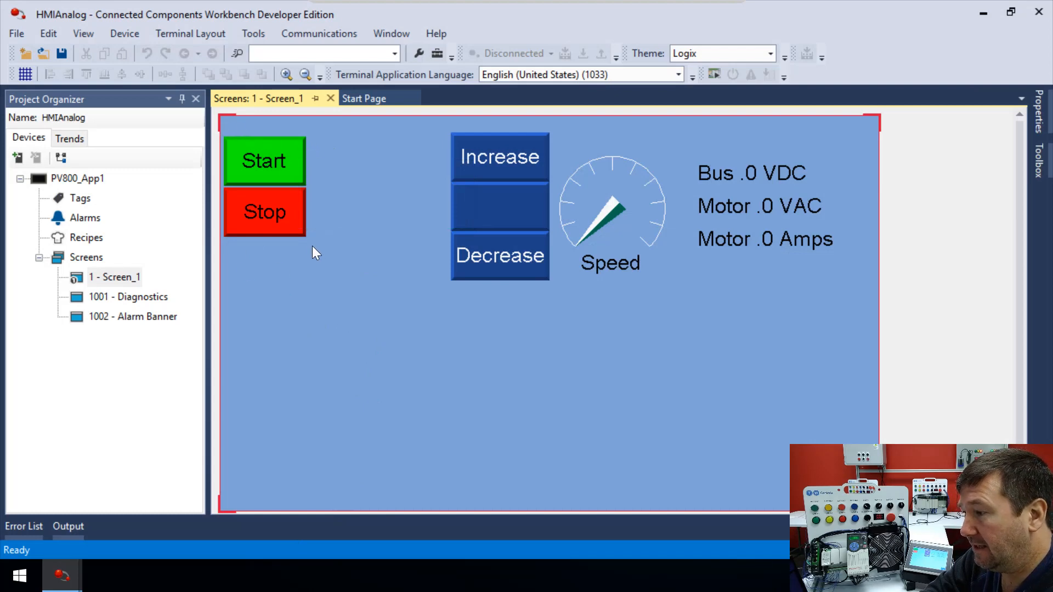
mouse_move(328, 112)
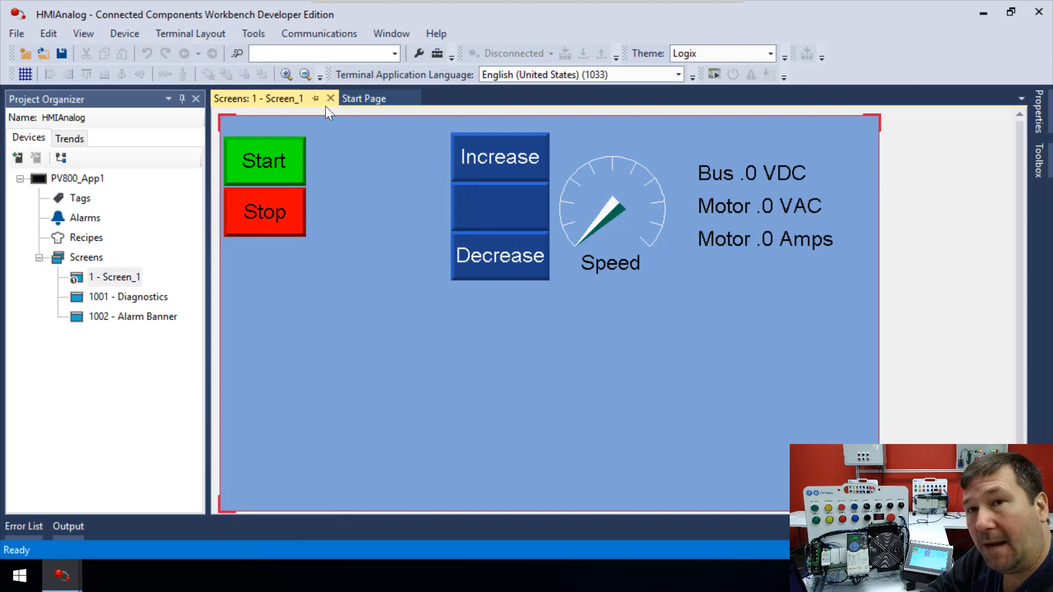
mouse_move(425, 127)
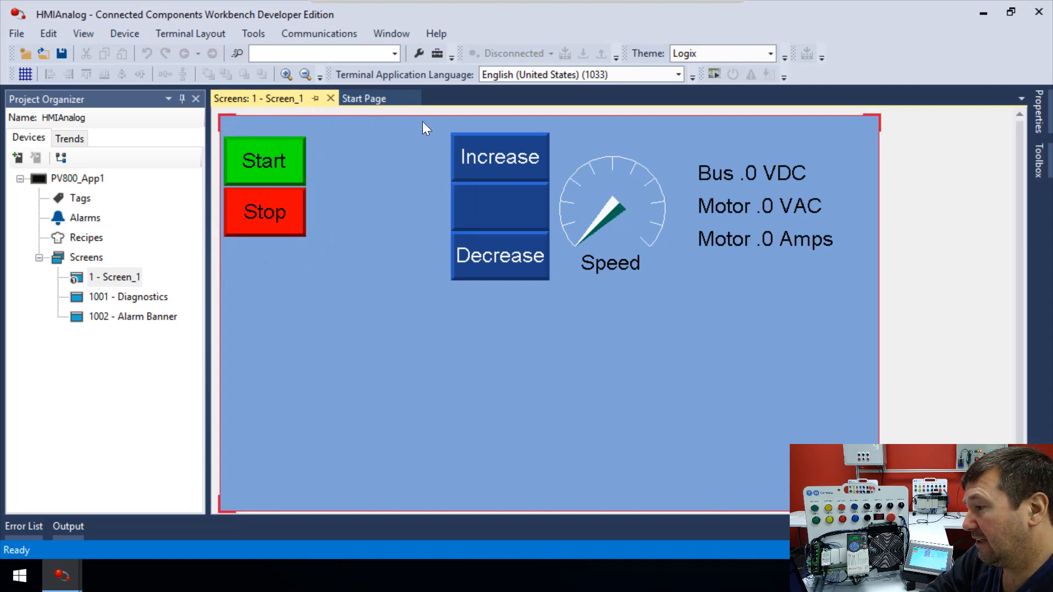
mouse_move(581, 204)
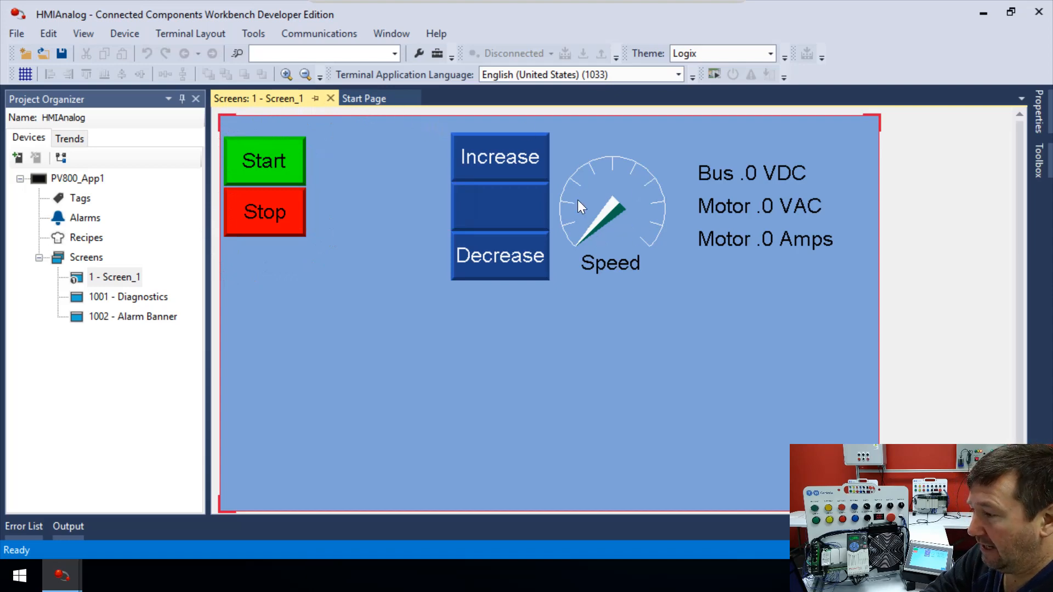
mouse_move(598, 224)
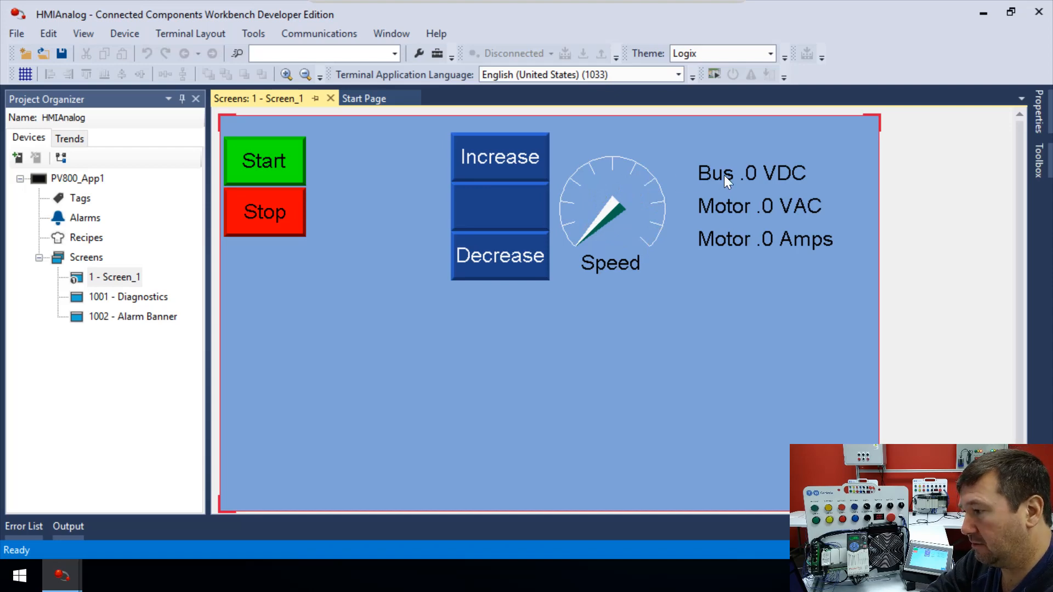
mouse_move(722, 242)
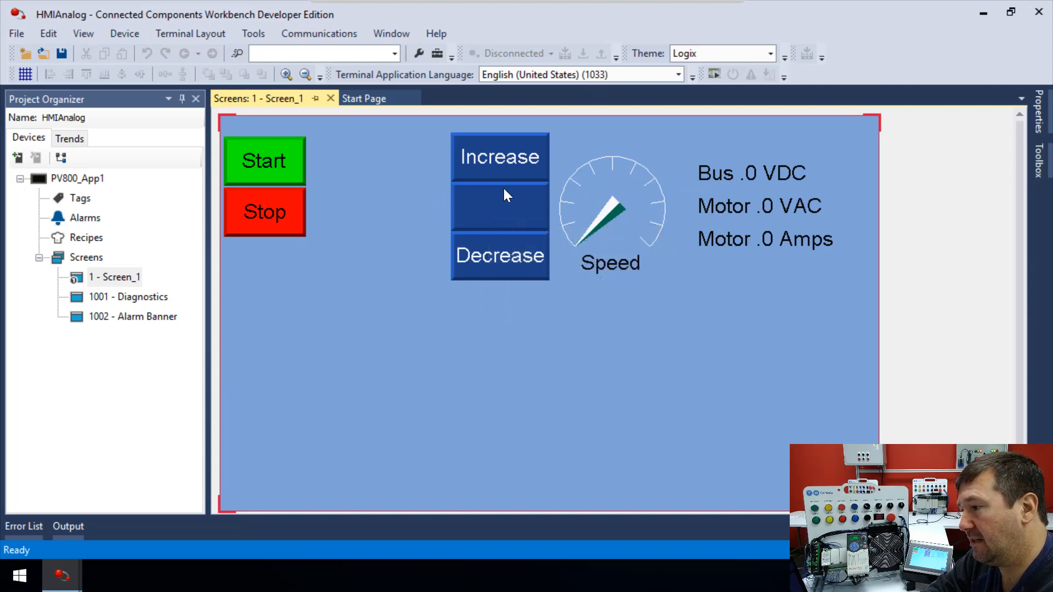
mouse_move(500, 156)
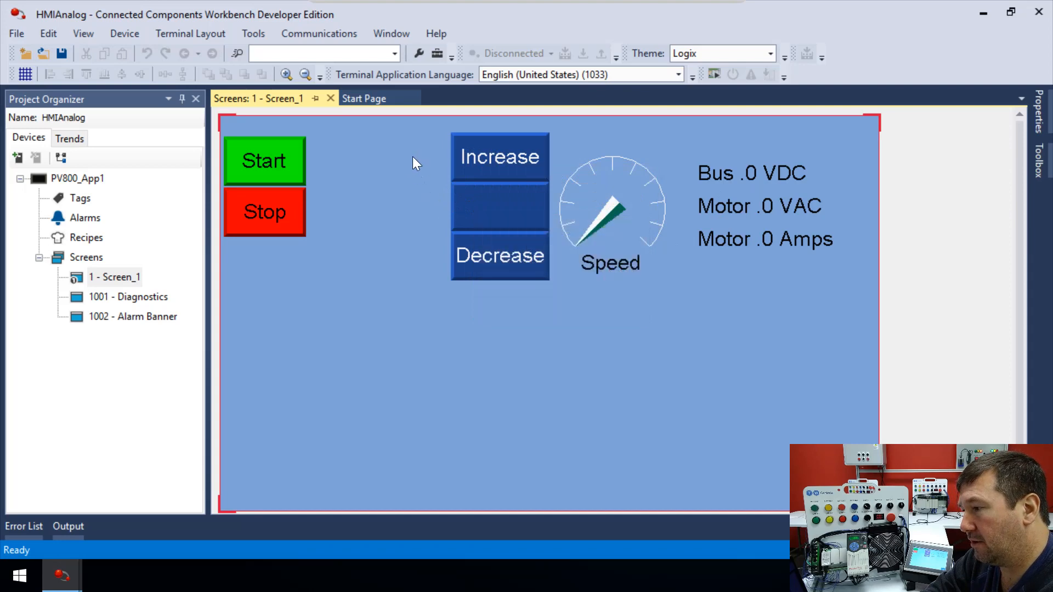
mouse_move(398, 206)
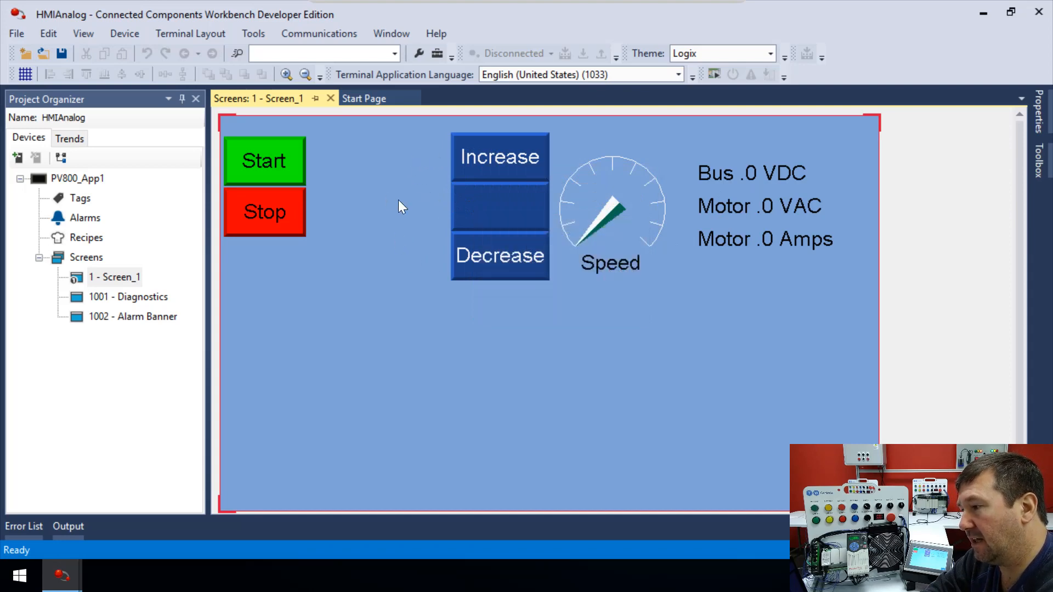